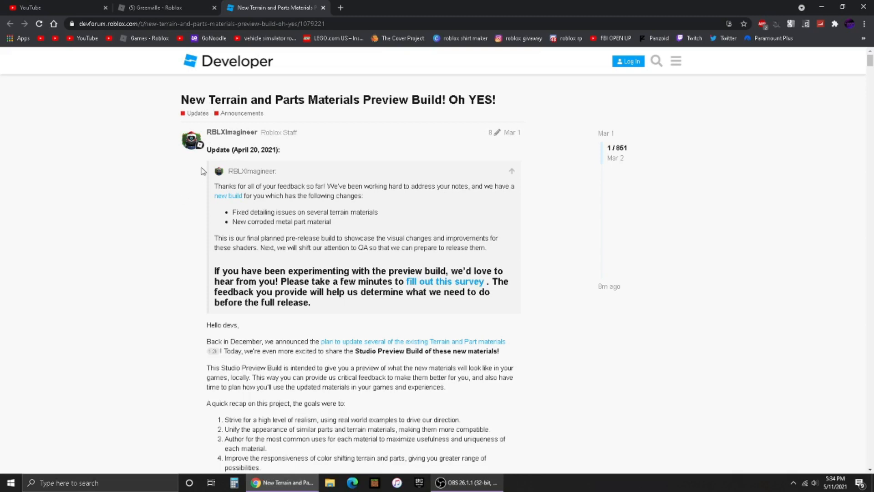
mouse_move(132, 141)
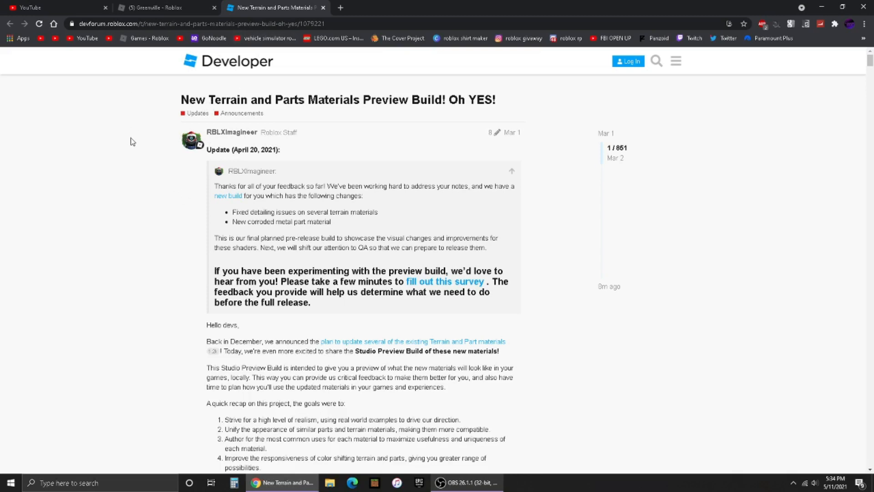
Step: Download the v1.3.Windows.zip asset from the Material Update Beta v1.3 release
scroll("down", 3)
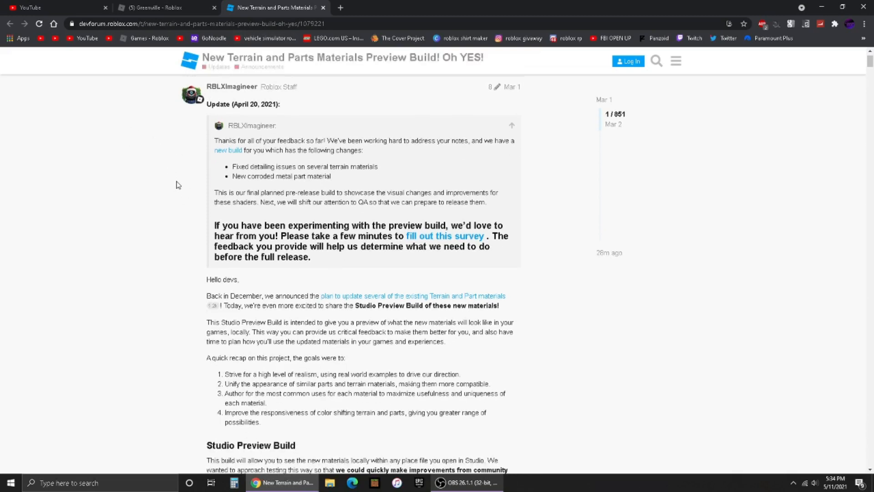
scroll("down", 3)
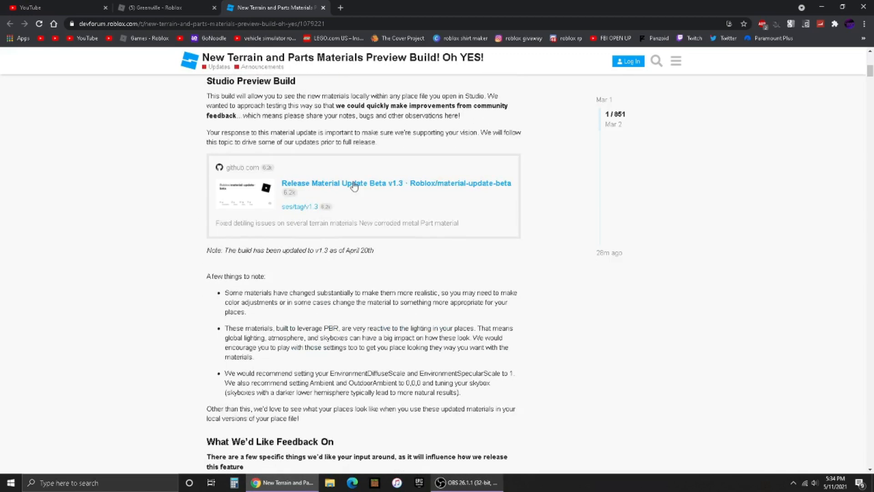
mouse_move(295, 203)
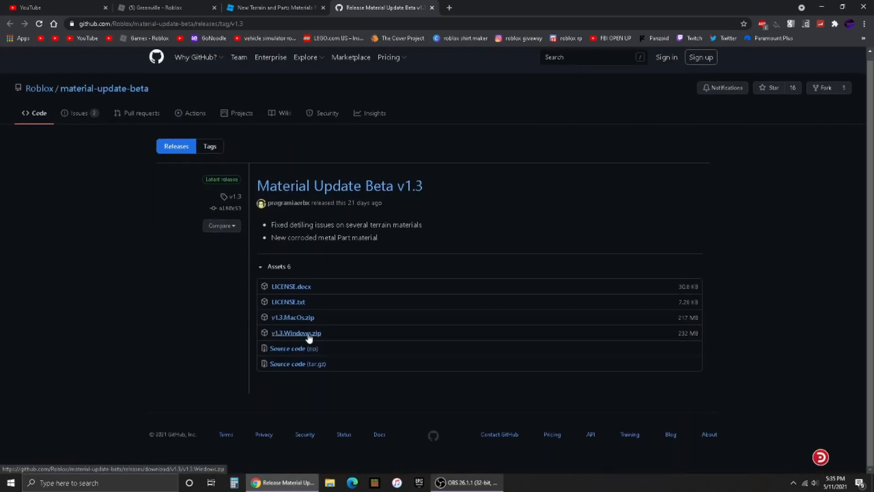
mouse_move(309, 335)
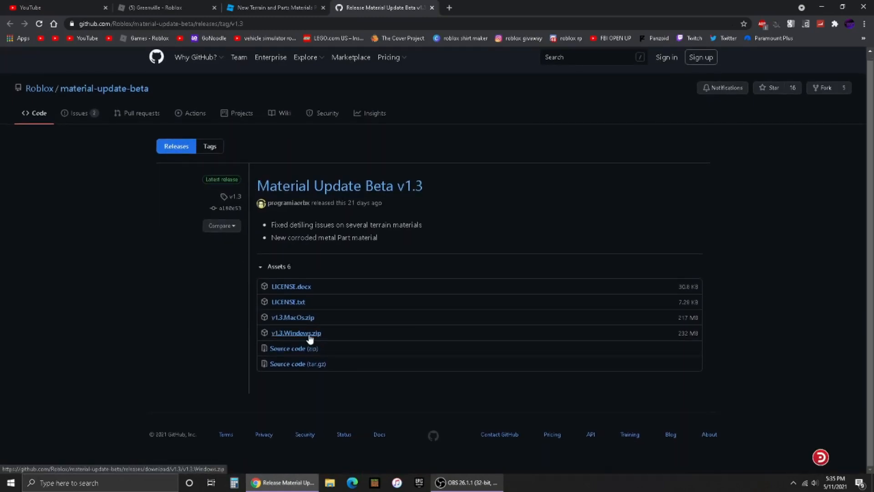
mouse_move(306, 323)
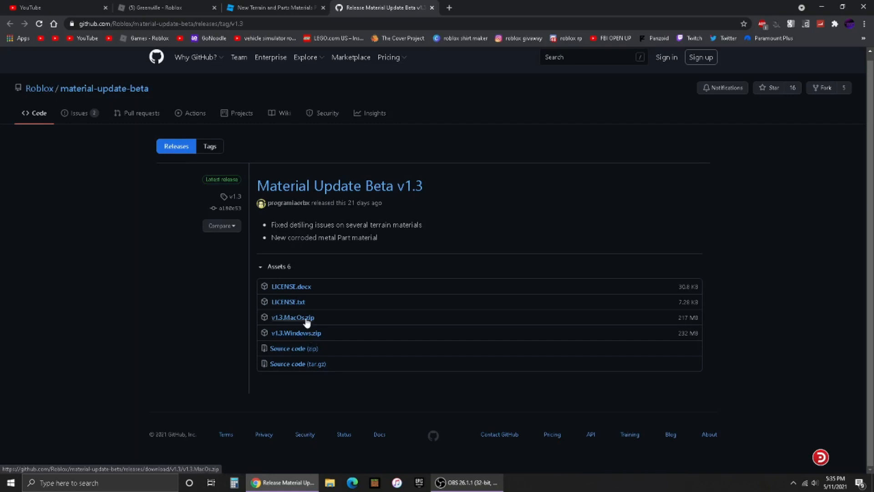
mouse_move(274, 328)
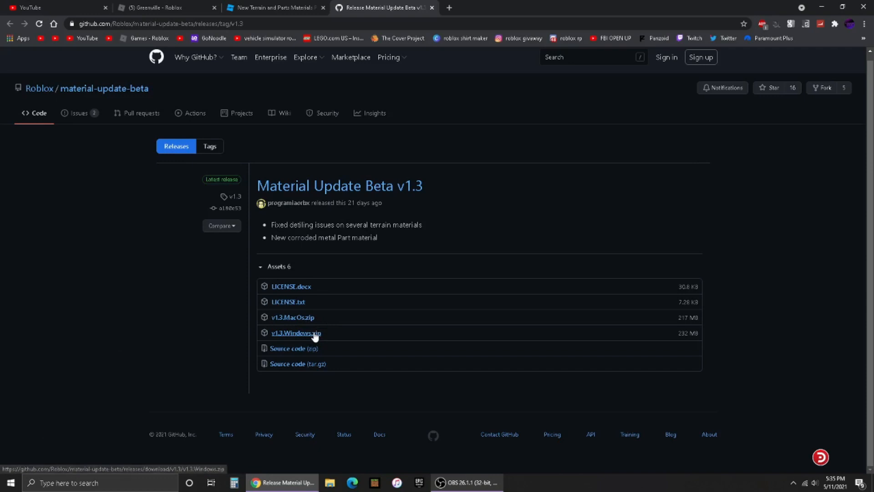
left_click(295, 333)
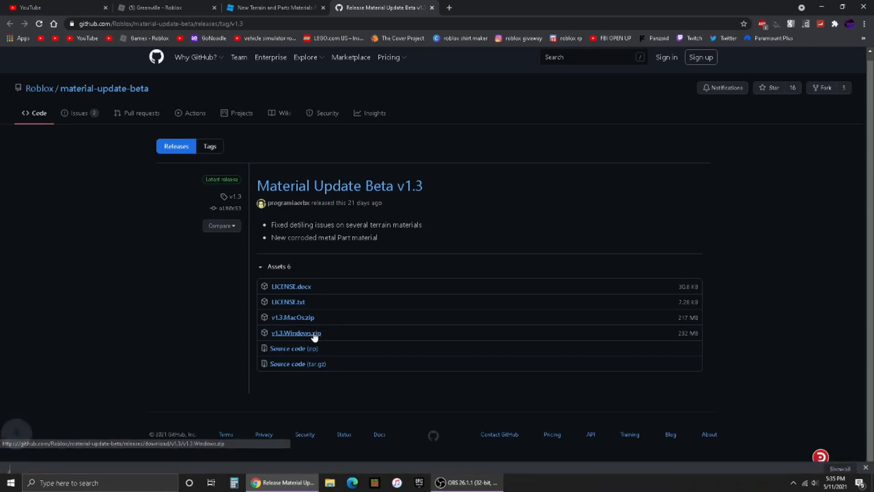
left_click(294, 333)
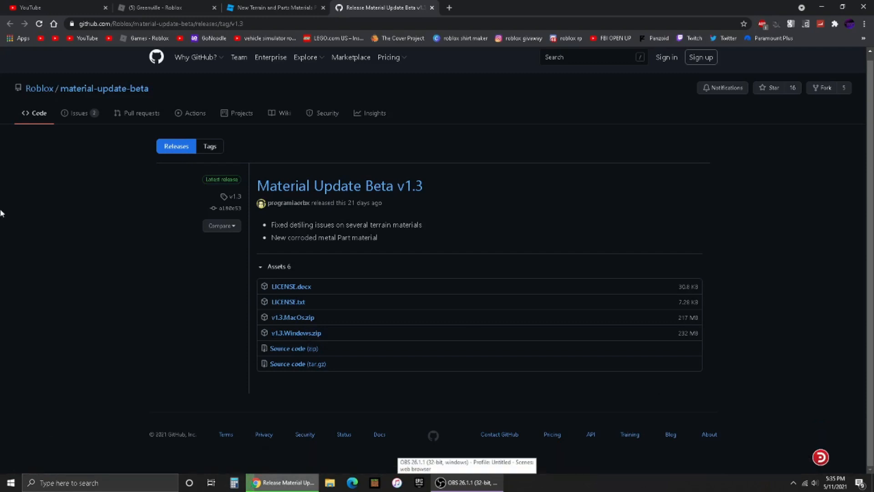
mouse_move(128, 415)
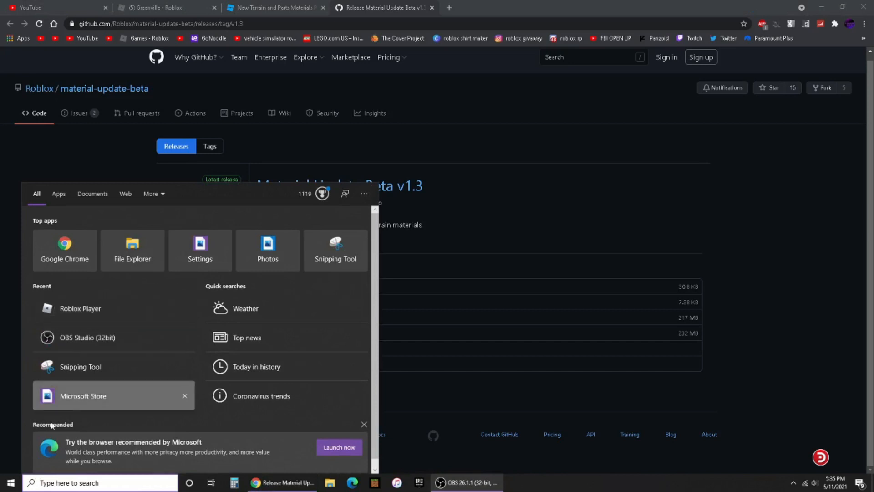
Step: Search the Start Menu for 'roblox' to surface Roblox Player as the best match
type("roblox")
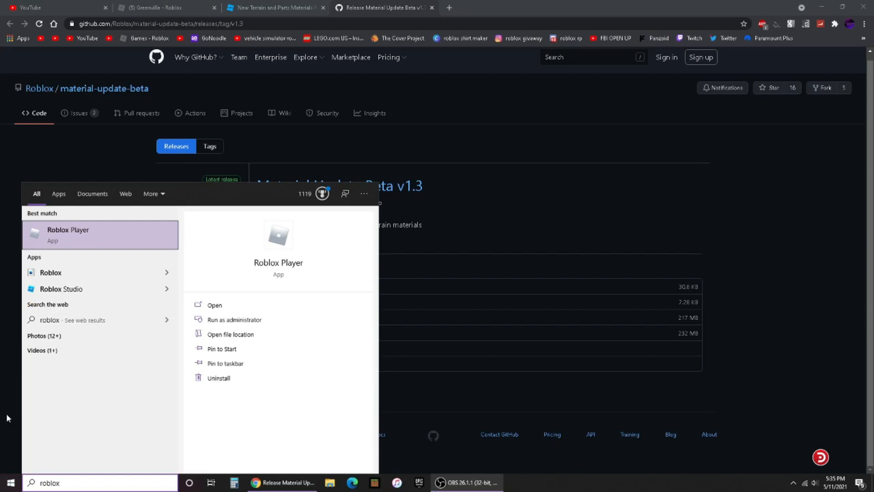
mouse_move(6, 420)
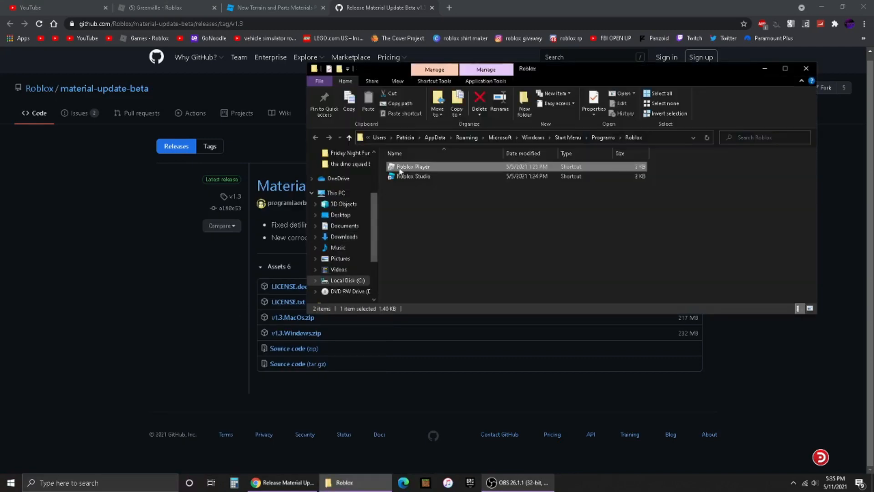
Step: Jump to the Roblox Player shortcut's file location via its context menu
right_click(413, 167)
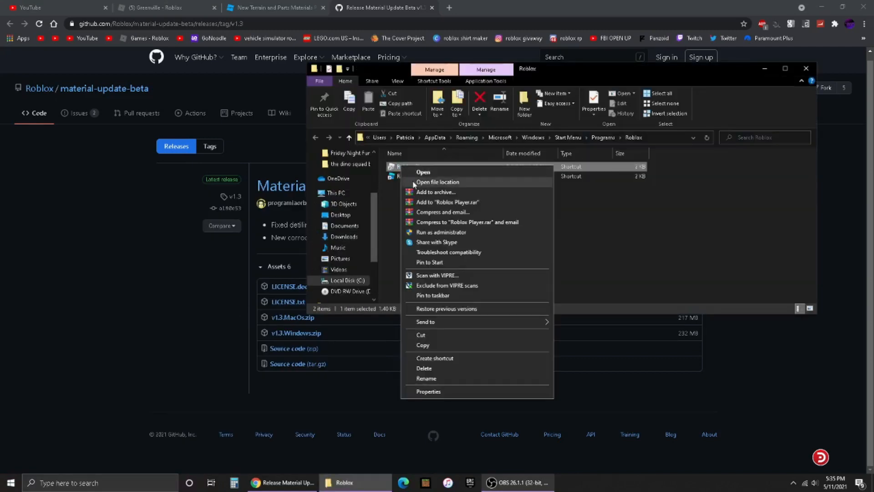
left_click(437, 181)
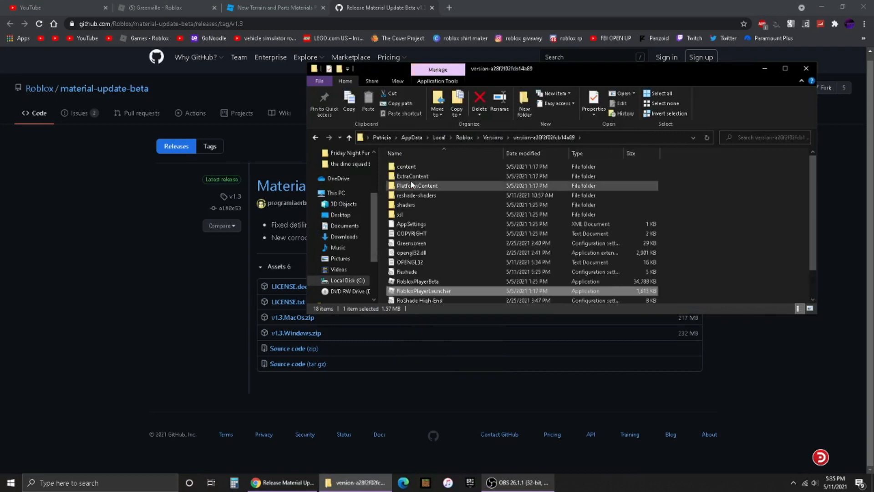
mouse_move(446, 186)
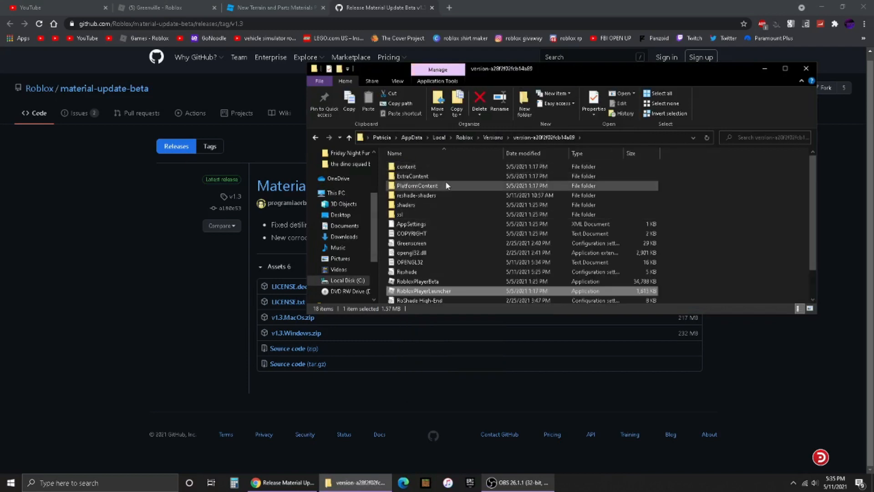
Step: Navigate into PlatformContent\pc\textures and maximize the Explorer window
double_click(416, 186)
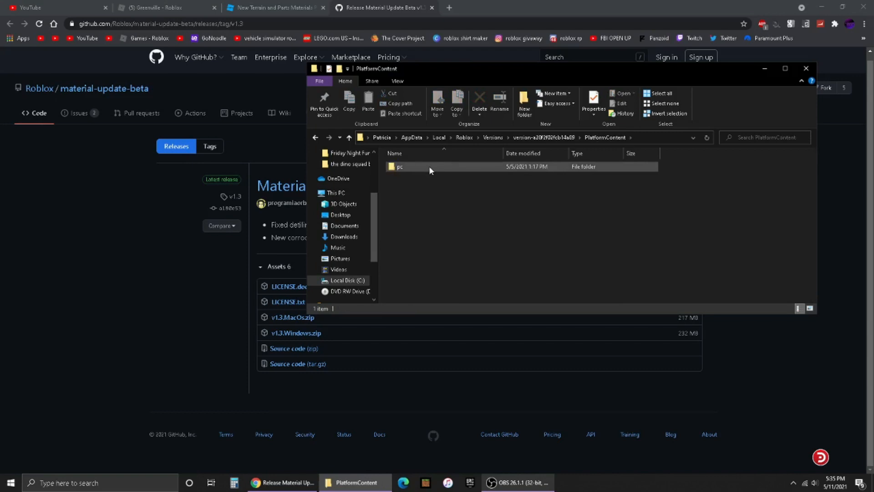
double_click(399, 166)
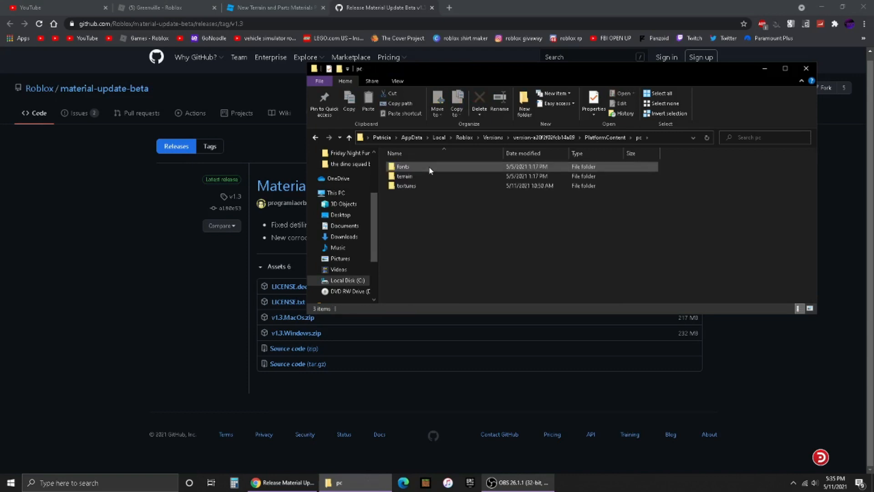
left_click(404, 176)
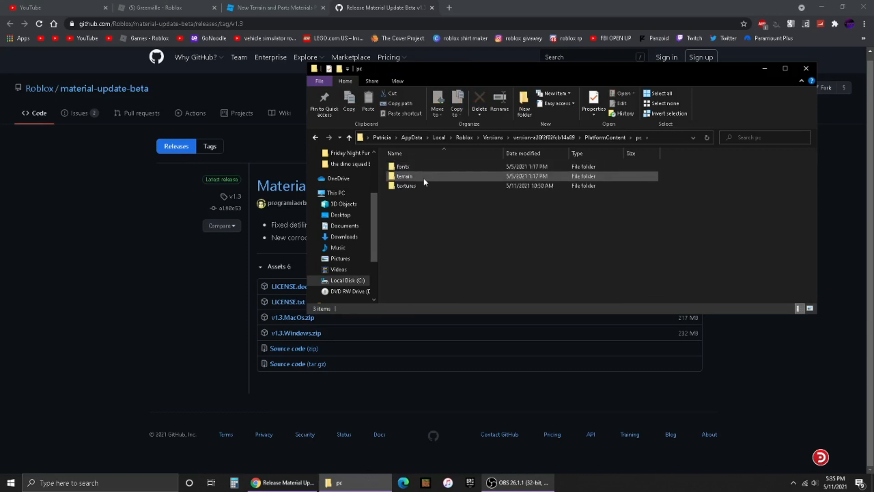
double_click(405, 186)
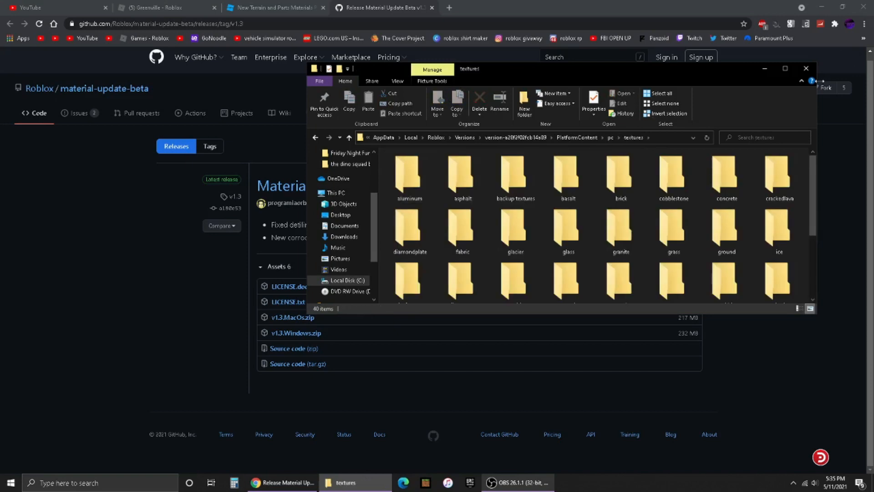
left_click(785, 69)
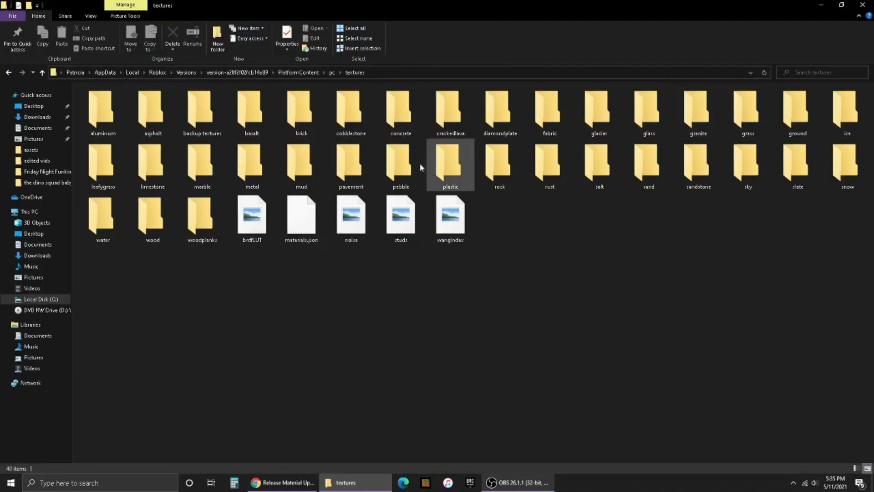
left_click(583, 265)
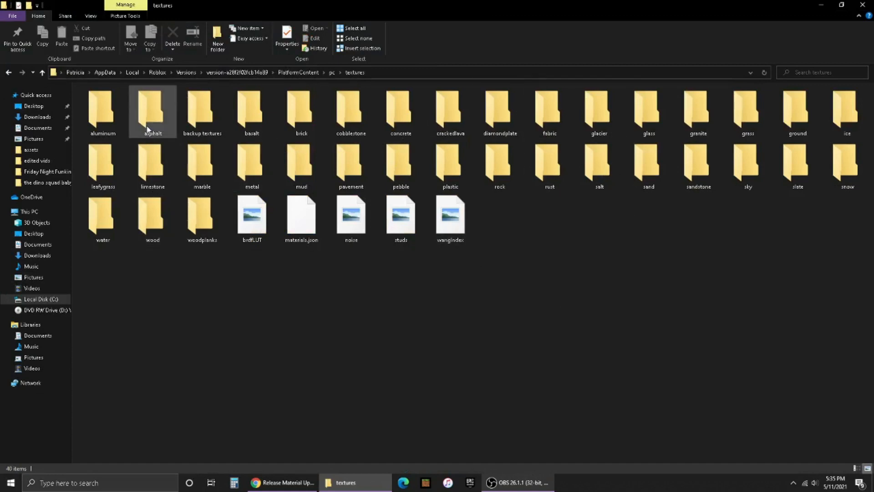
left_click(484, 301)
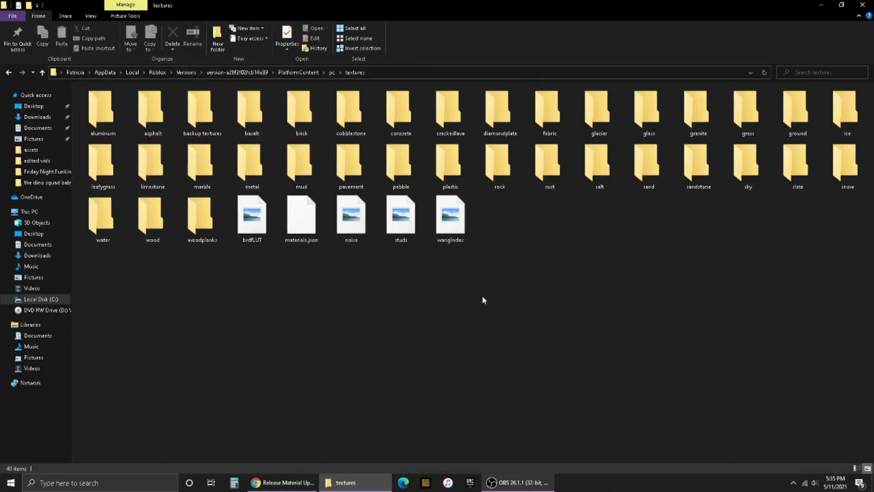
right_click(485, 300)
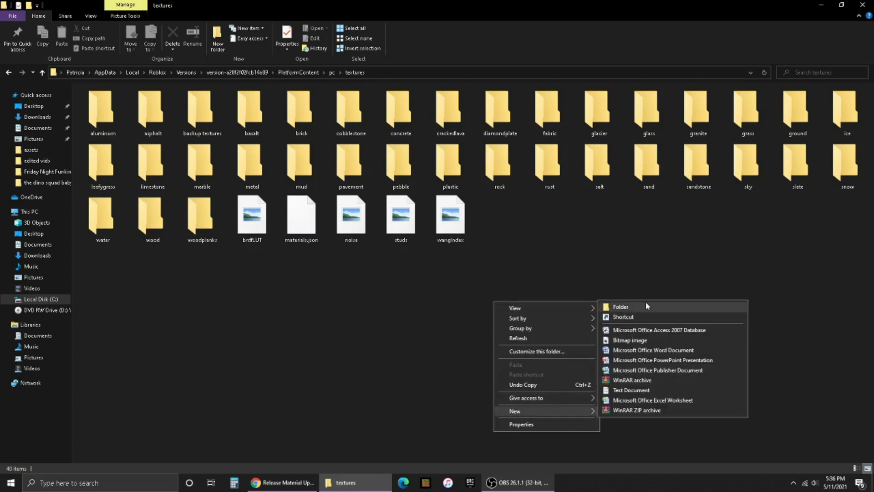
left_click(592, 276)
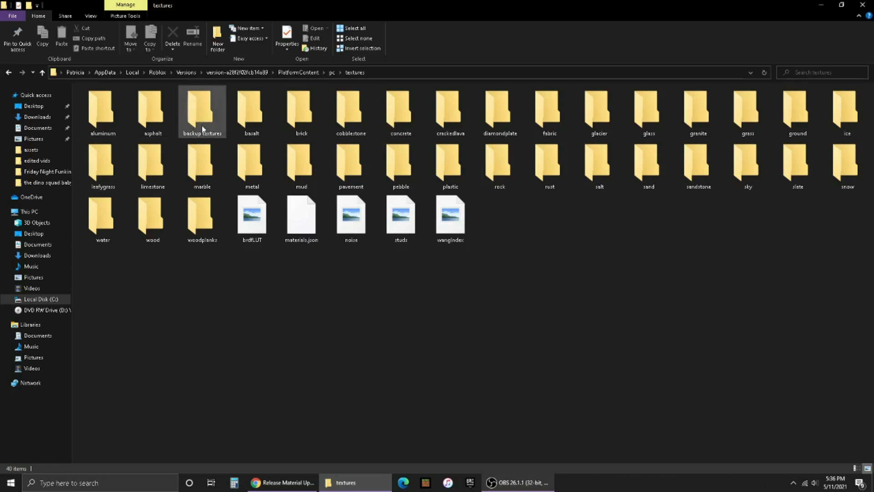
left_click(582, 224)
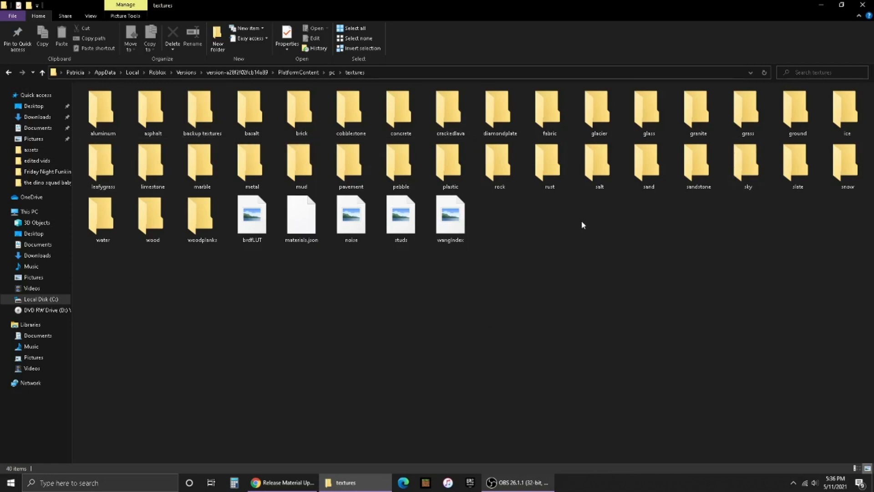
mouse_move(399, 265)
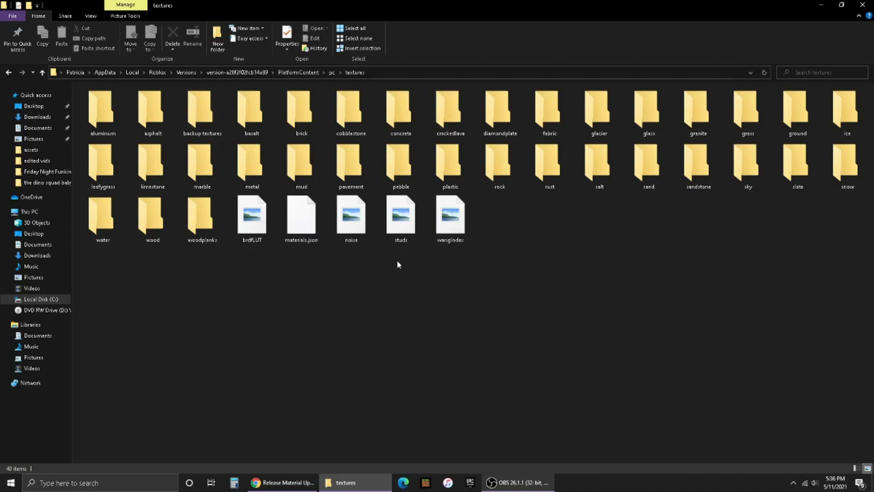
mouse_move(391, 275)
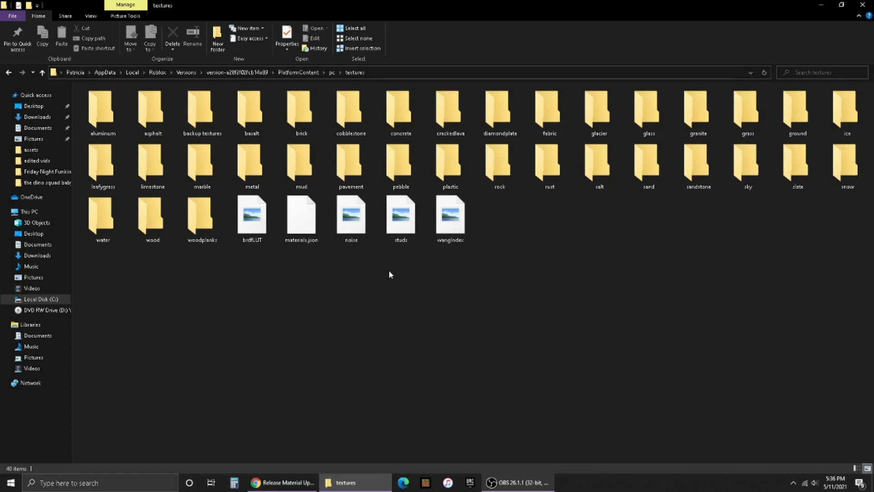
mouse_move(386, 283)
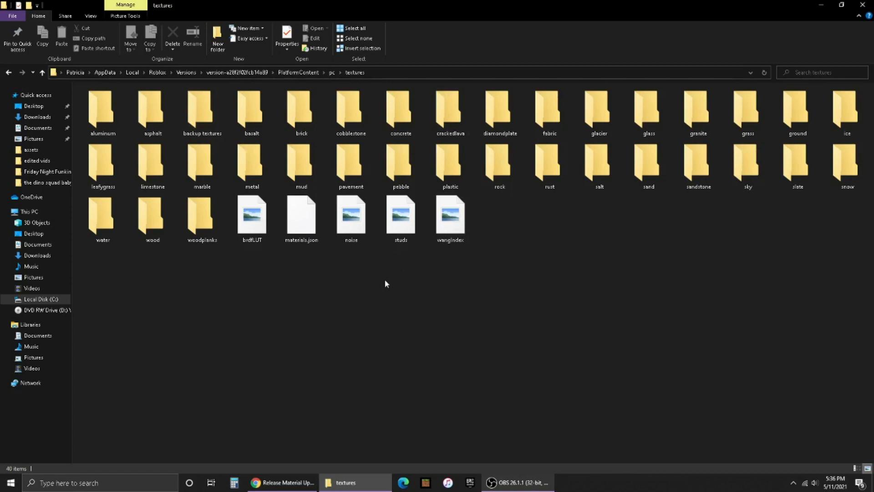
mouse_move(292, 400)
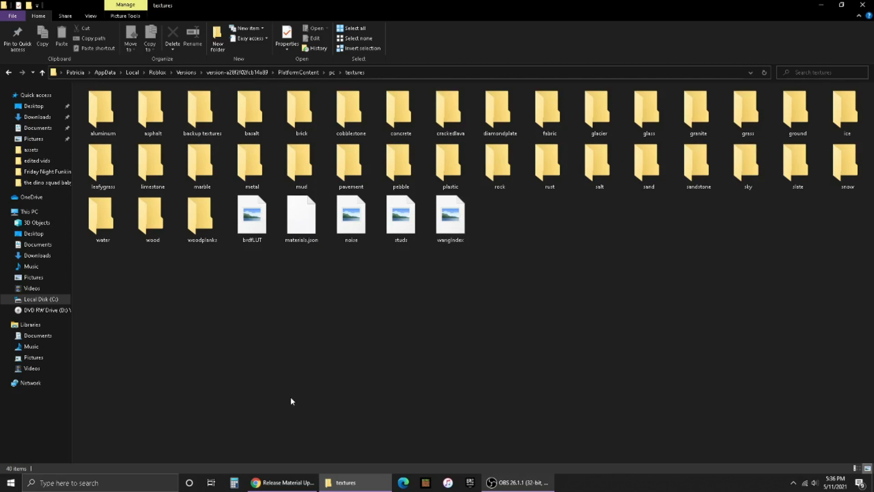
mouse_move(524, 317)
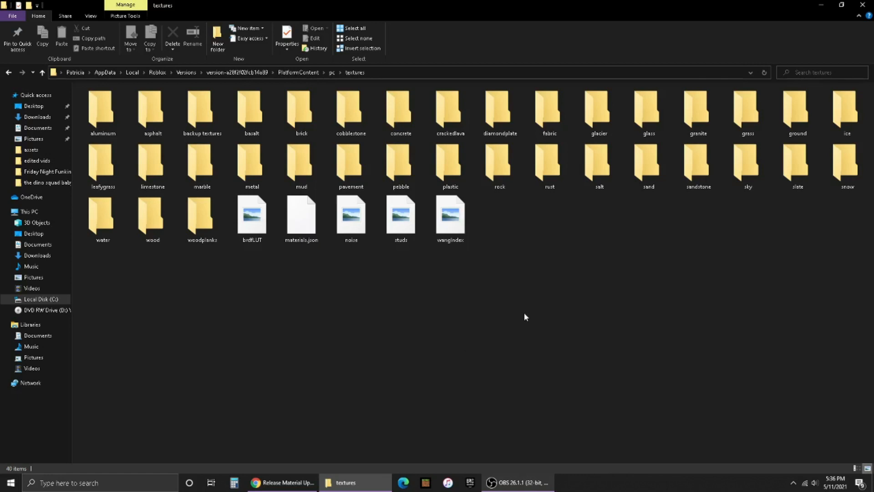
mouse_move(474, 361)
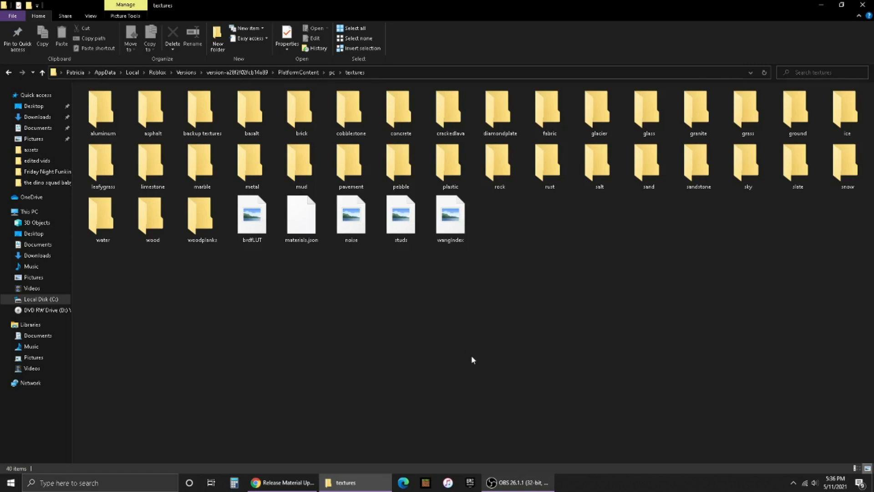
mouse_move(653, 450)
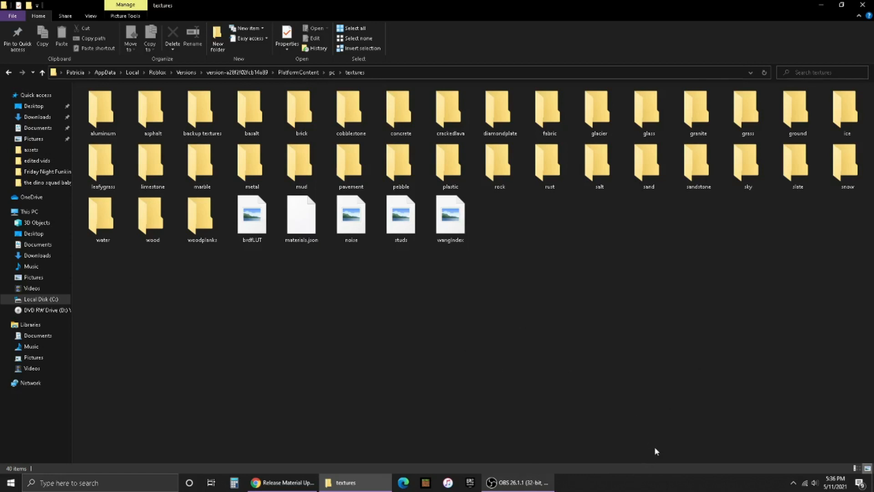
mouse_move(670, 341)
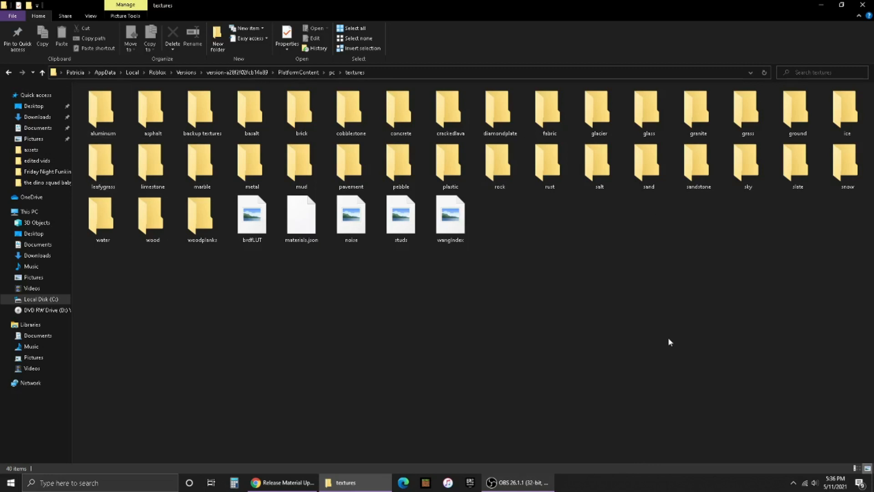
mouse_move(435, 143)
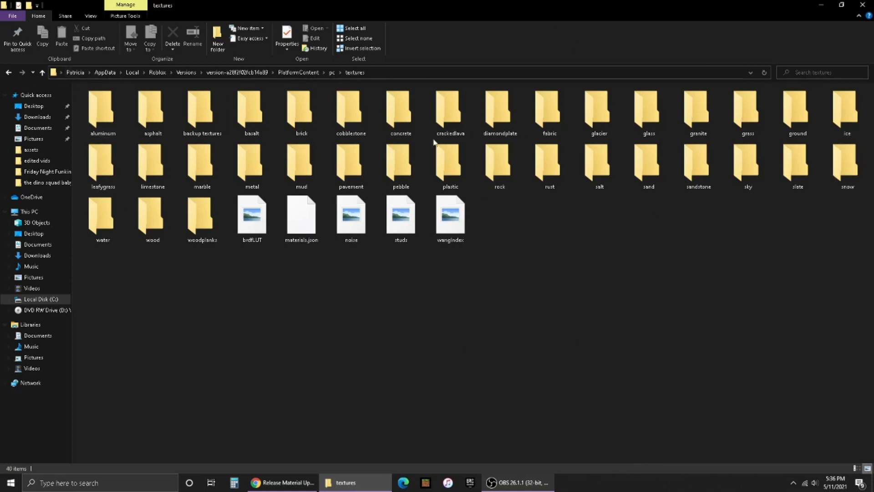
mouse_move(540, 261)
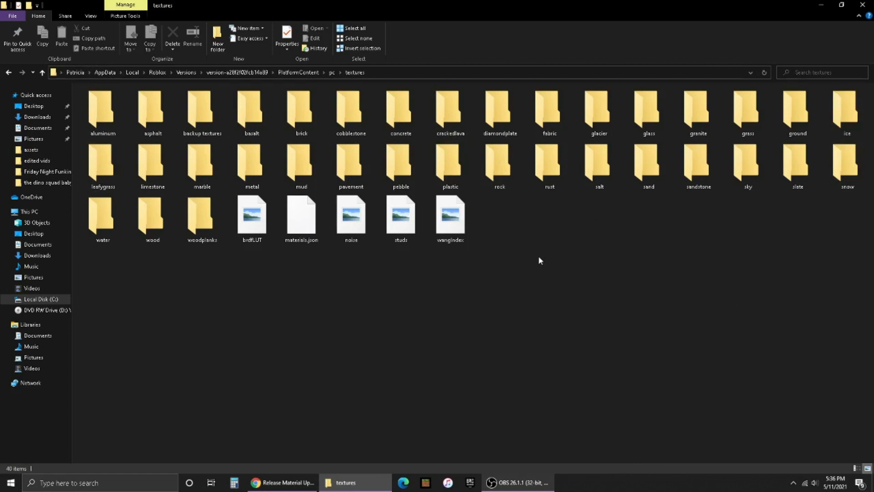
mouse_move(534, 264)
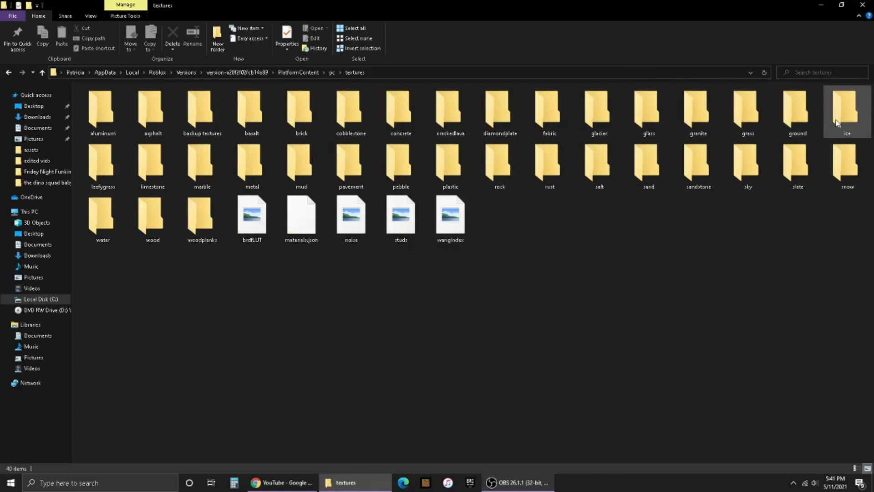
mouse_move(839, 120)
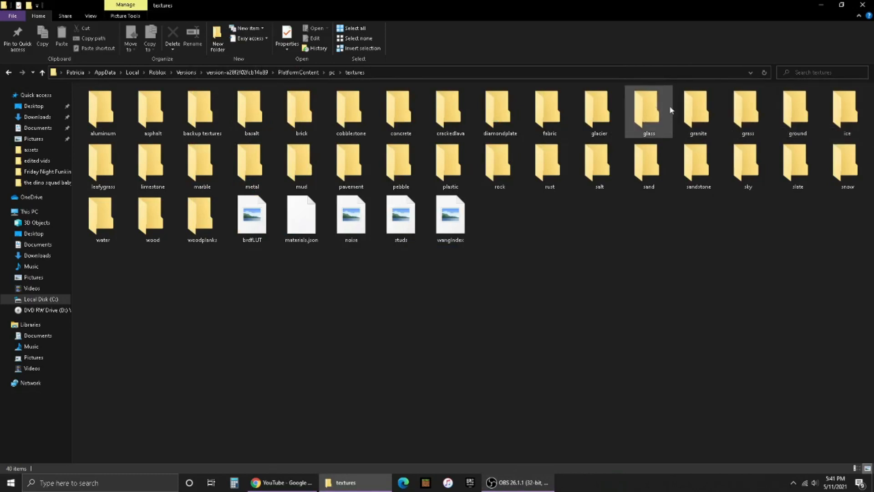
mouse_move(653, 98)
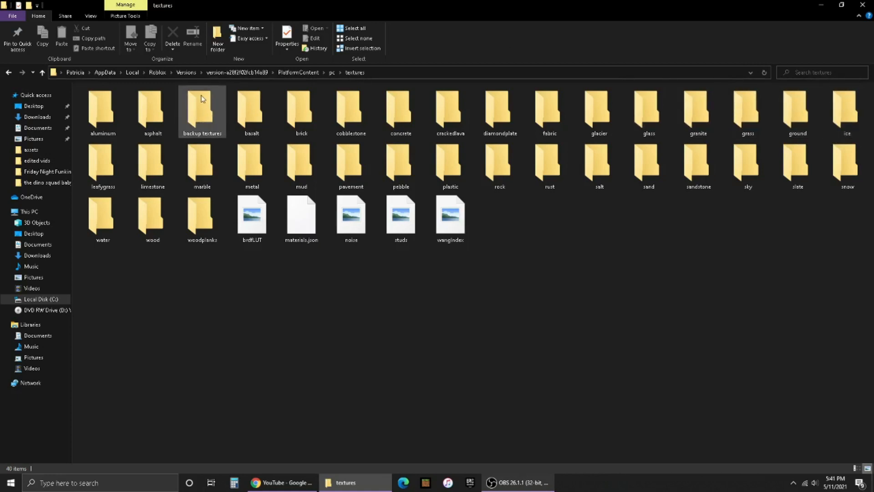
left_click(630, 348)
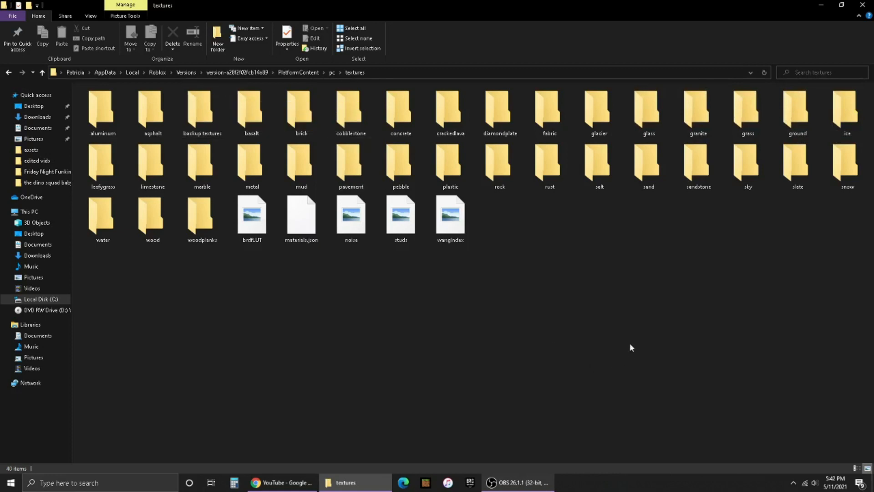
mouse_move(633, 320)
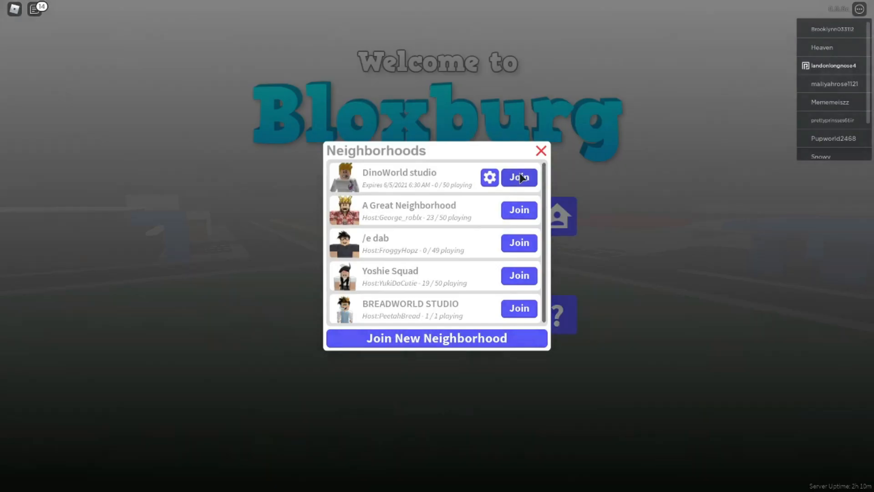
Step: Join the DinoWorld studio neighborhood, dismiss the work-in-progress notice and start playing
left_click(519, 177)
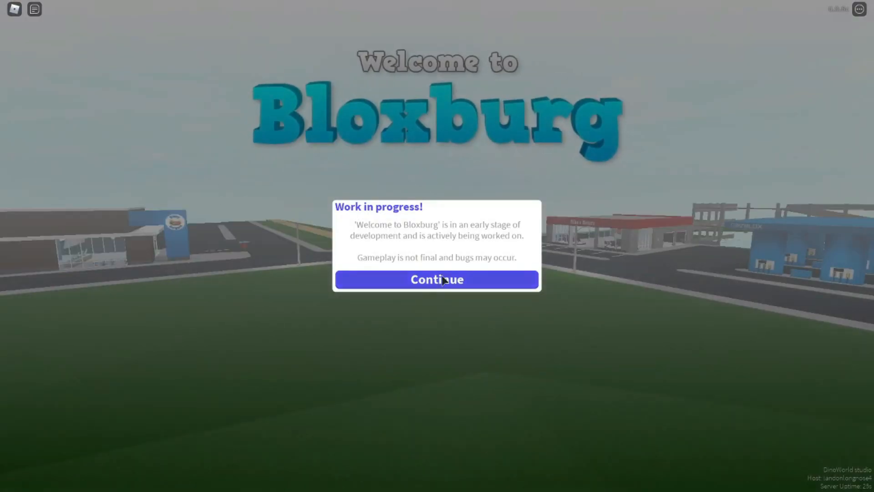
left_click(437, 280)
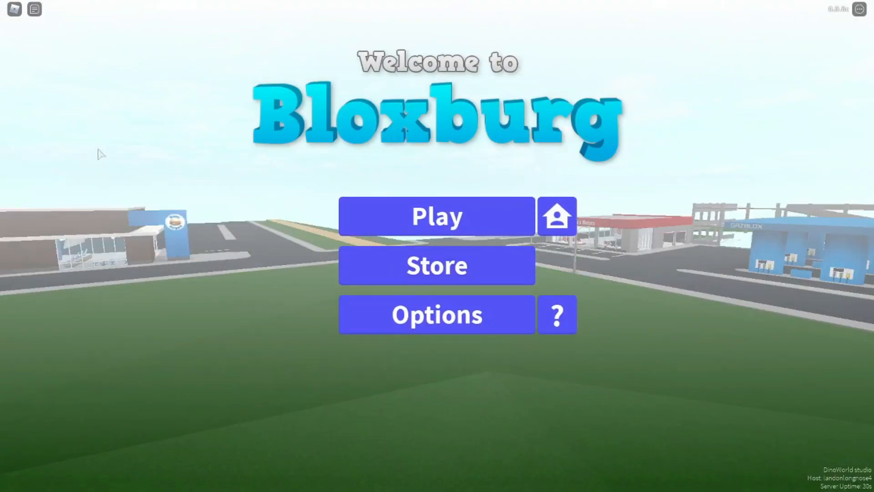
mouse_move(106, 153)
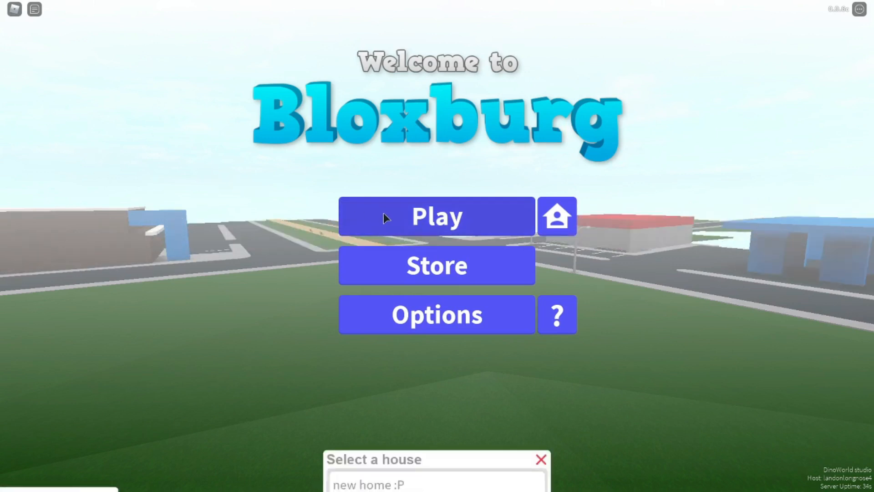
left_click(436, 217)
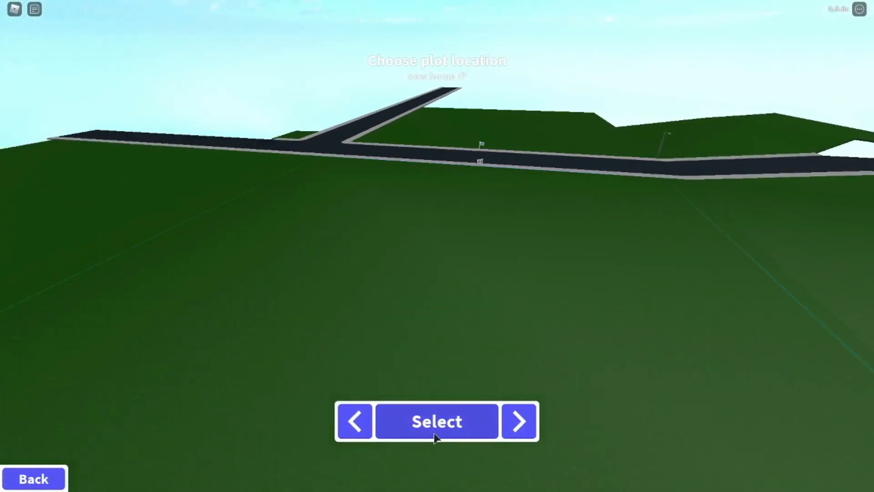
Step: Confirm the house plot location and open the front double doors with E
left_click(437, 421)
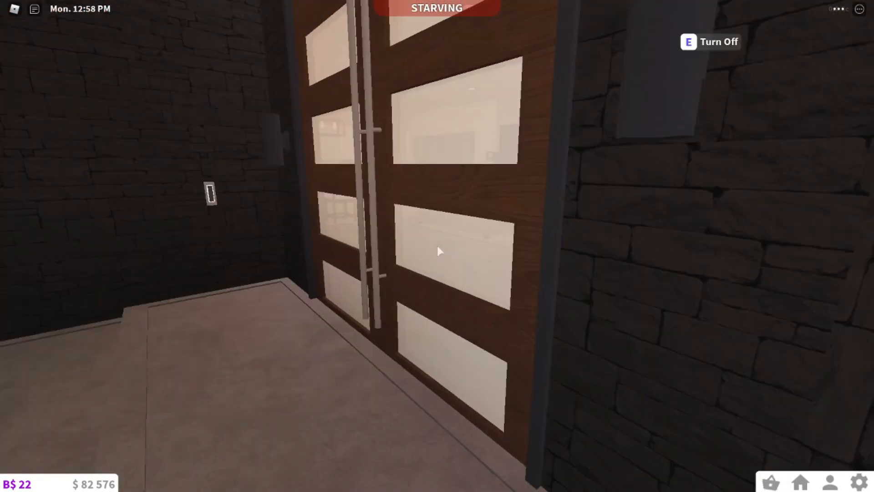
key("e")
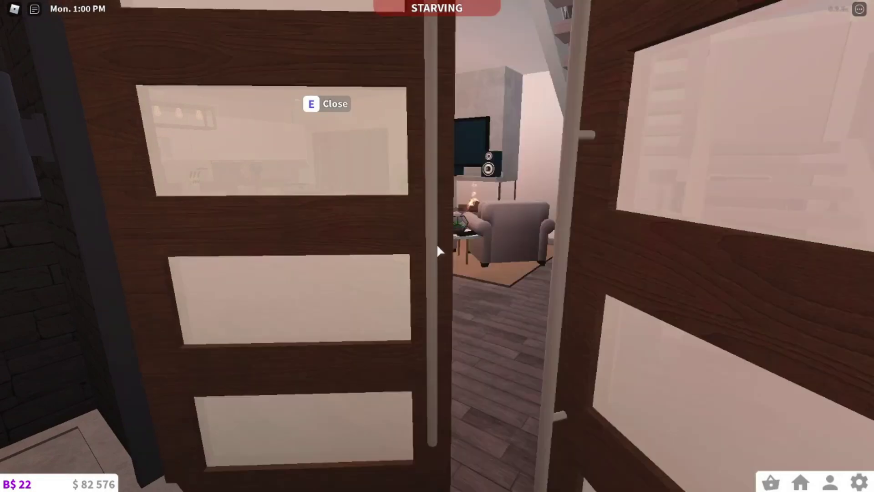